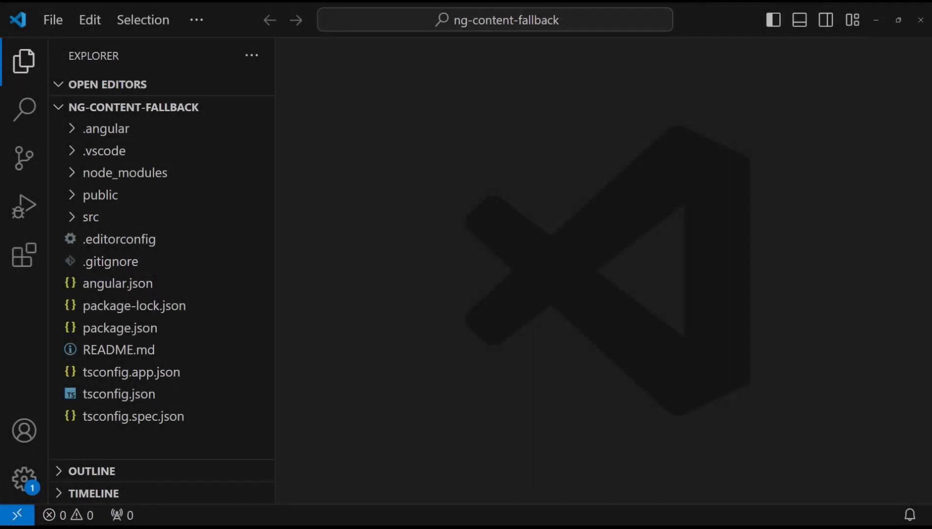
Step: Expand the src and app folders in the Explorer to reach the widget component
{"action": "left_click", "coordinate": [92, 217]}
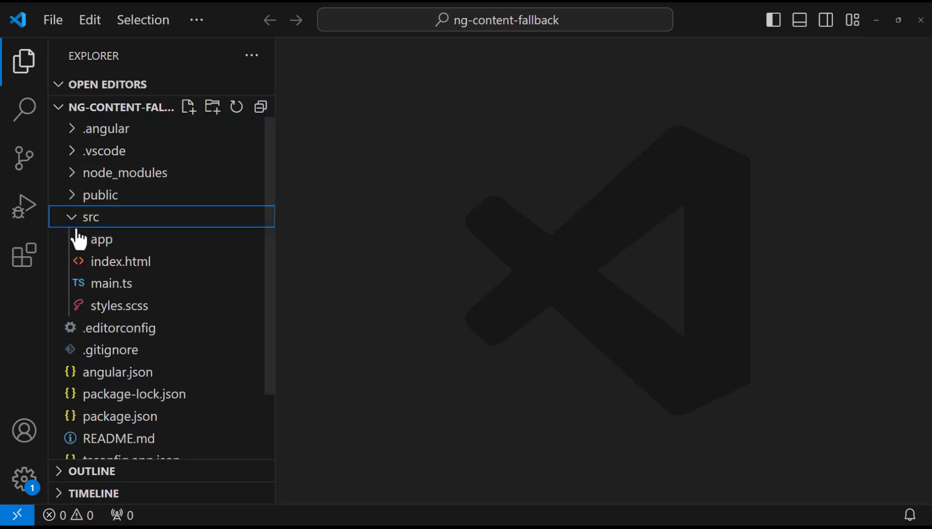
{"action": "left_click", "coordinate": [101, 239]}
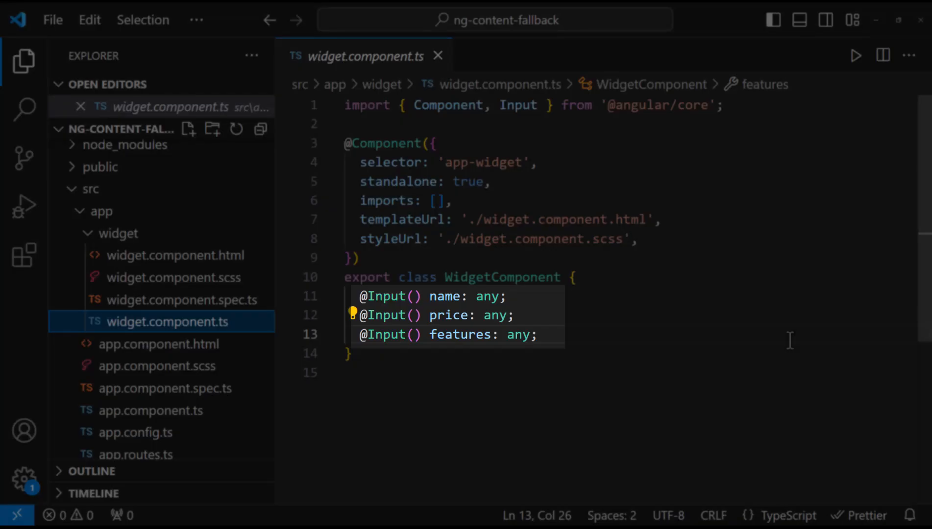
Step: Review widget.component.html and widget.component.ts, then bring up app.component.html with its plan loop
{"action": "left_click", "coordinate": [176, 255]}
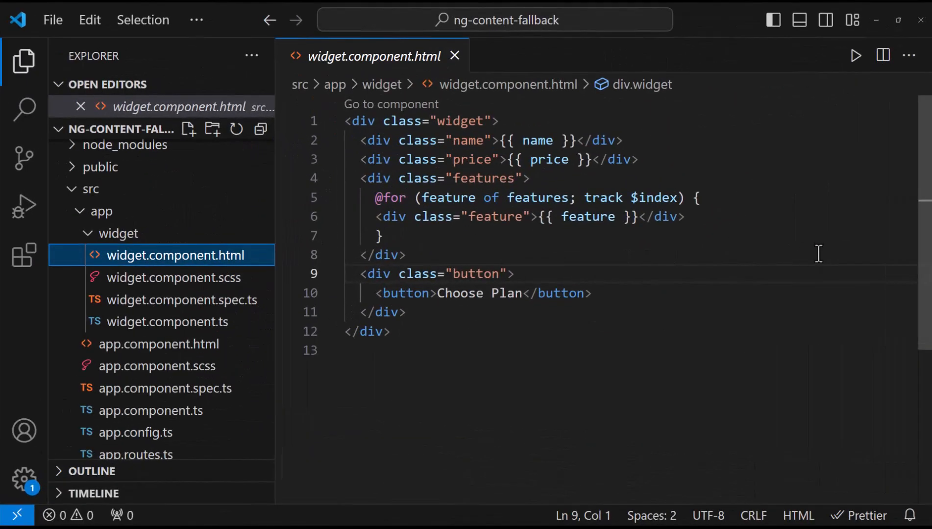
{"action": "mouse_move", "coordinate": [465, 141]}
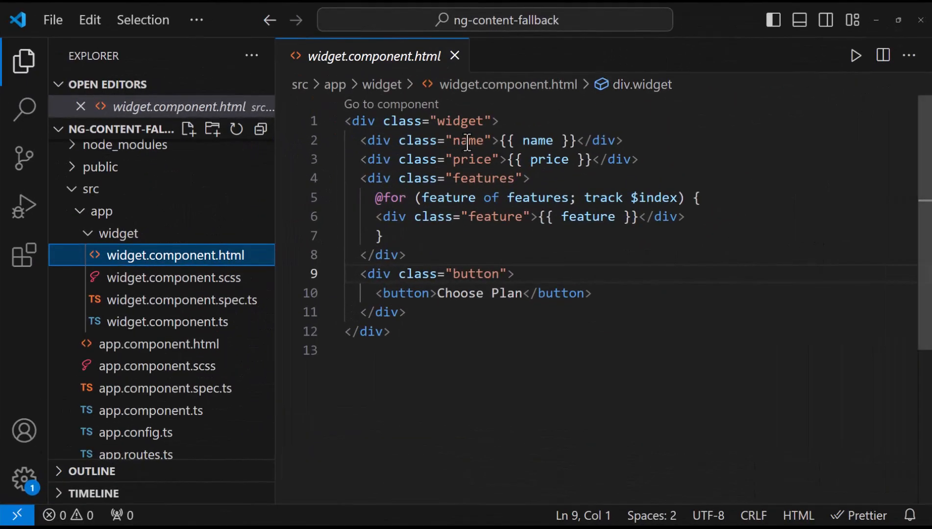
{"action": "left_click", "coordinate": [492, 141]}
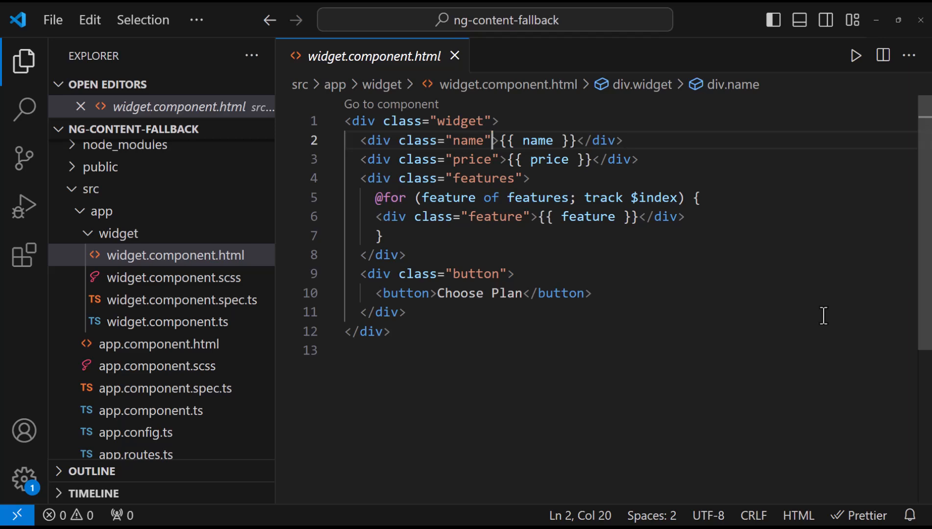
{"action": "mouse_move", "coordinate": [167, 322]}
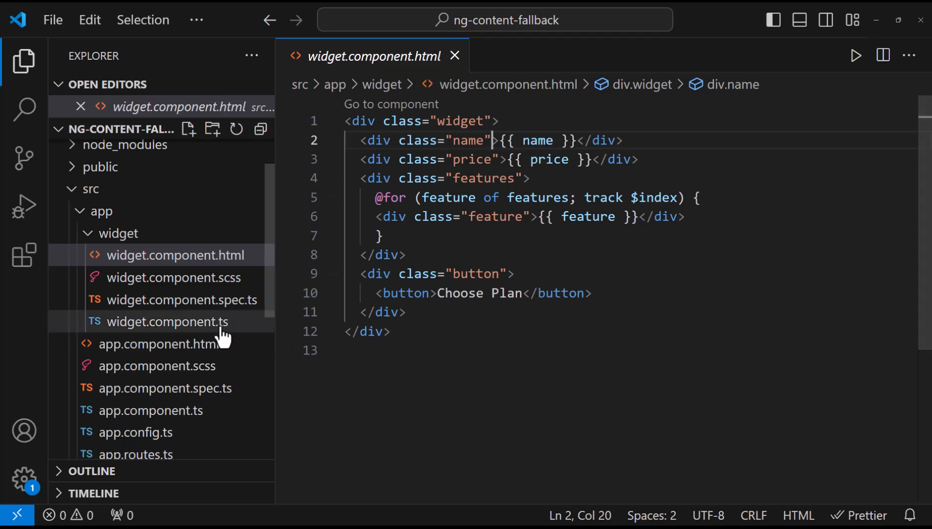
{"action": "left_click", "coordinate": [168, 322]}
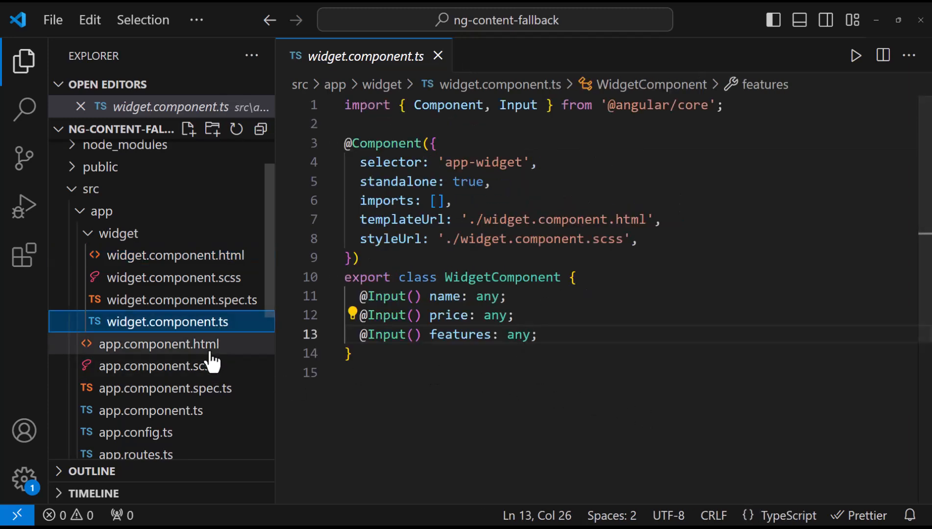
{"action": "left_click", "coordinate": [158, 343]}
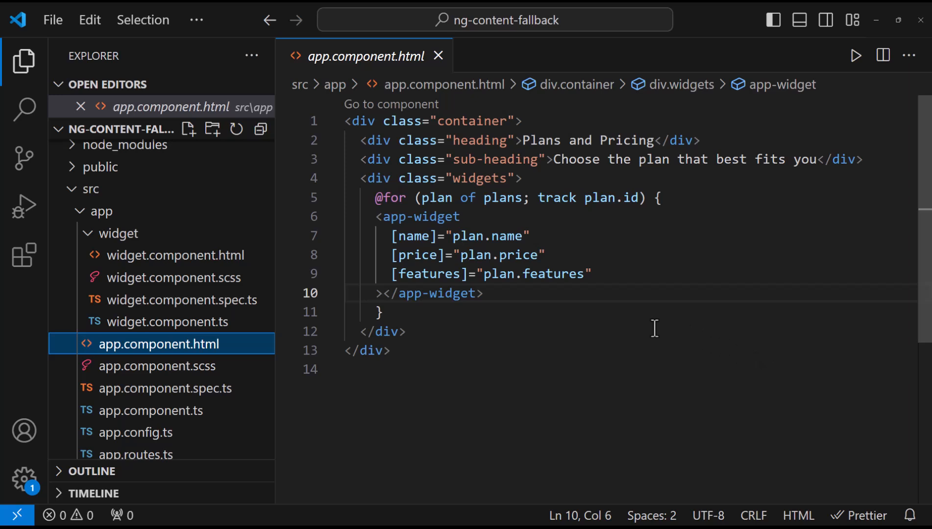
Step: Move the name, price and features divs into app-widget as plan.* values and drop the bindings
{"action": "left_click", "coordinate": [177, 254]}
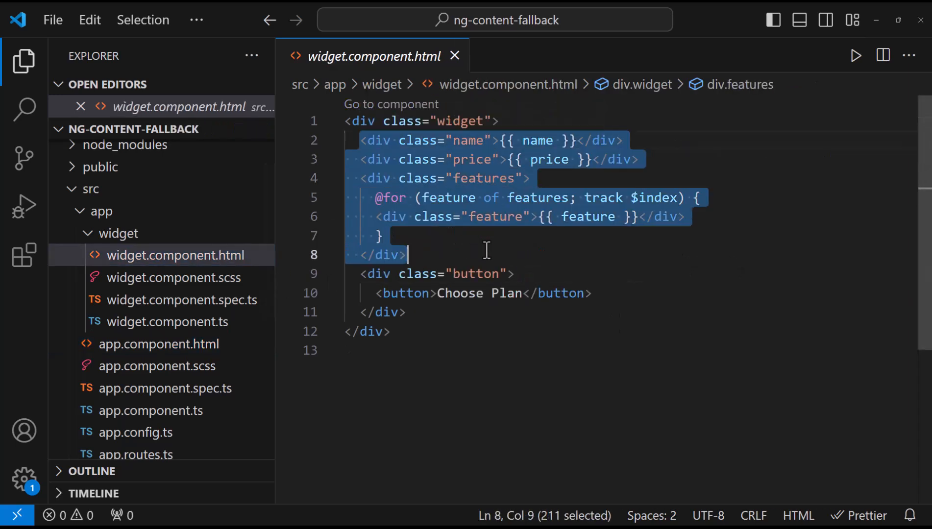
{"action": "left_click", "coordinate": [159, 365]}
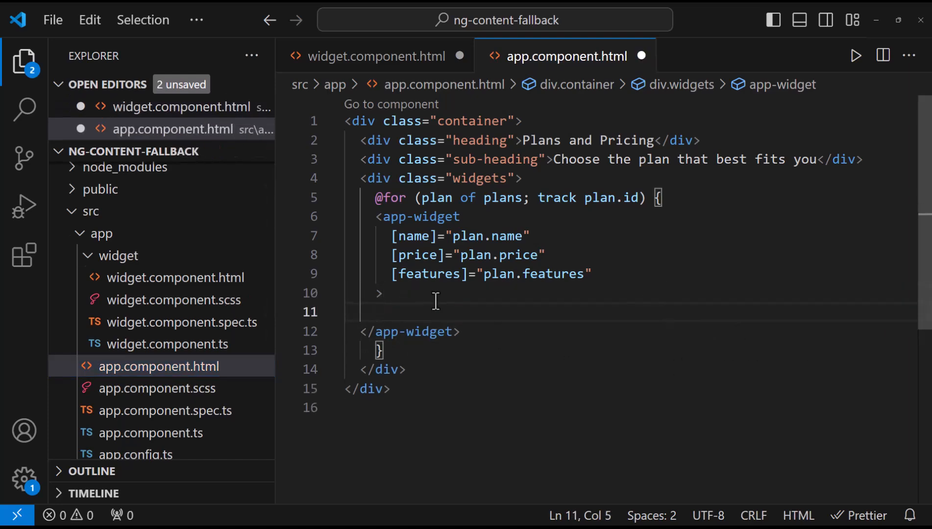
{"action": "type", "text": "<div class=\"name\">{{ name }}</div>"}
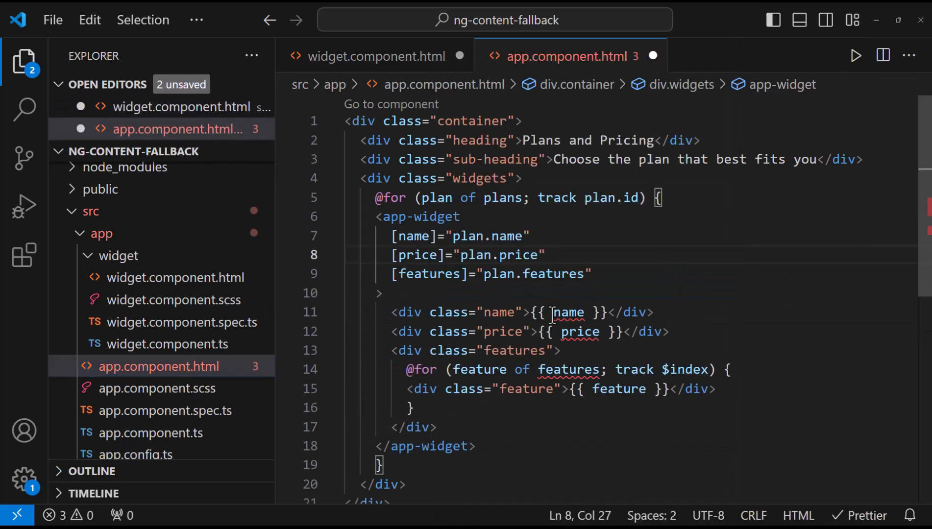
{"action": "type", "text": "plan."}
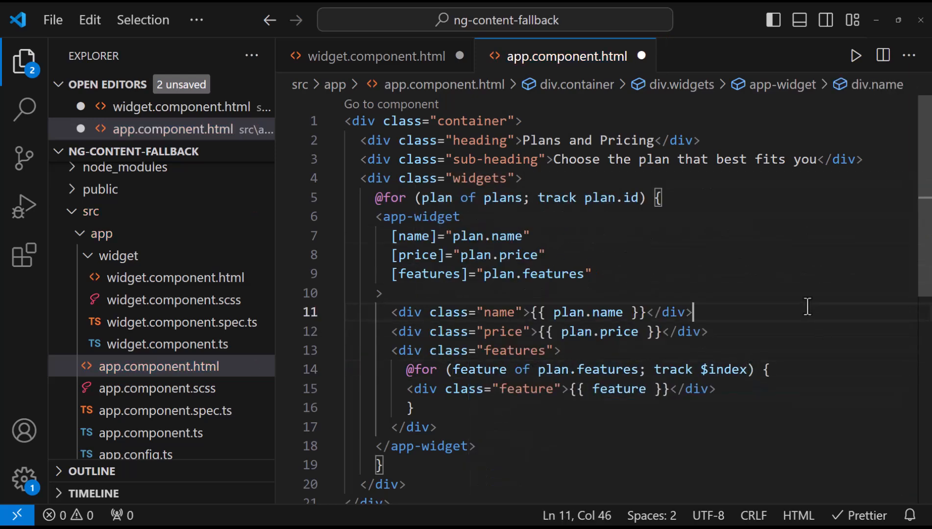
{"action": "left_click_drag", "start_coordinate": [461, 215], "coordinate": [591, 273]}
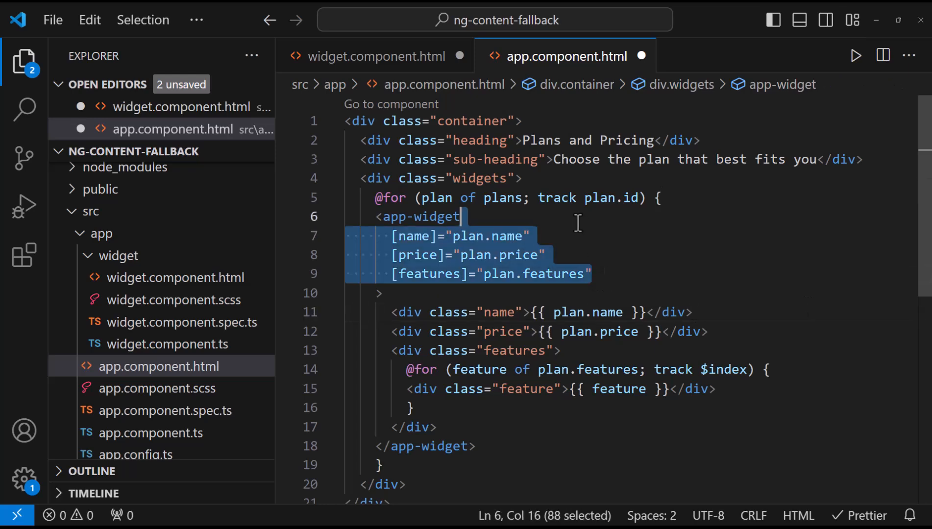
{"action": "key", "text": "Delete"}
{"action": "type", "text": "<n"}
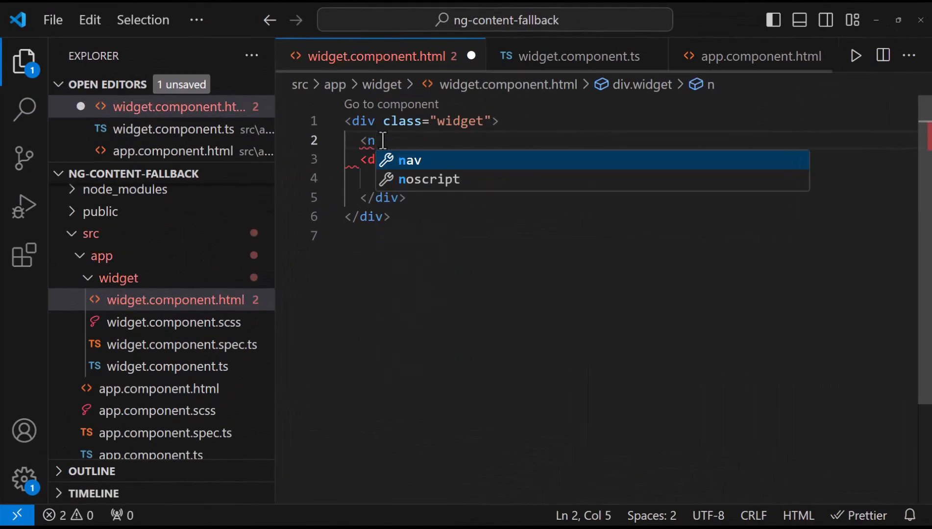
Step: Add <ng-content> above the Choose Plan button, then review widget.component.scss and app.component.scss
{"action": "type", "text": "g-content></ng-content>"}
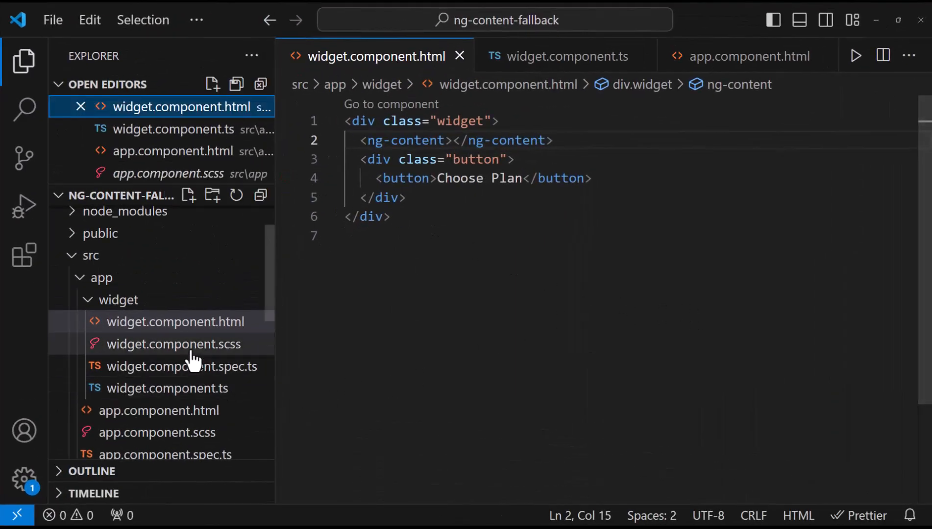
{"action": "left_click", "coordinate": [174, 344]}
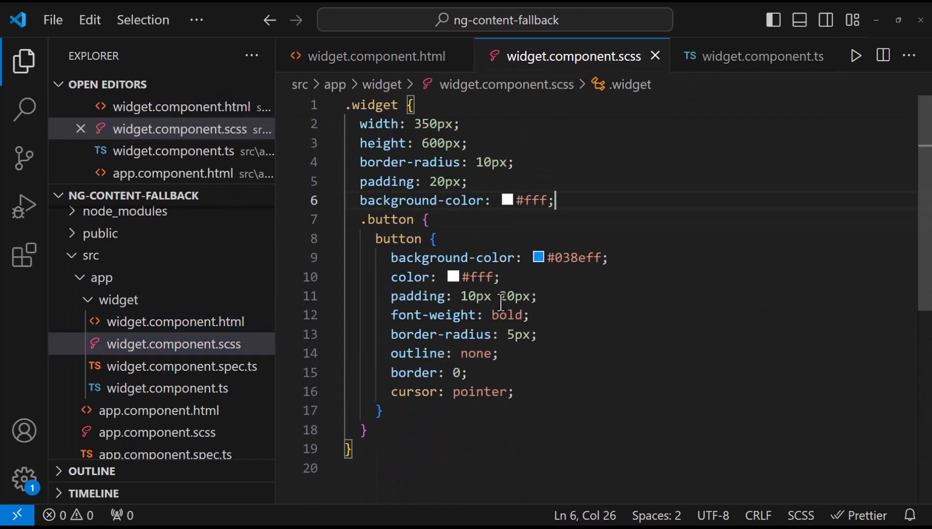
{"action": "left_click", "coordinate": [159, 432]}
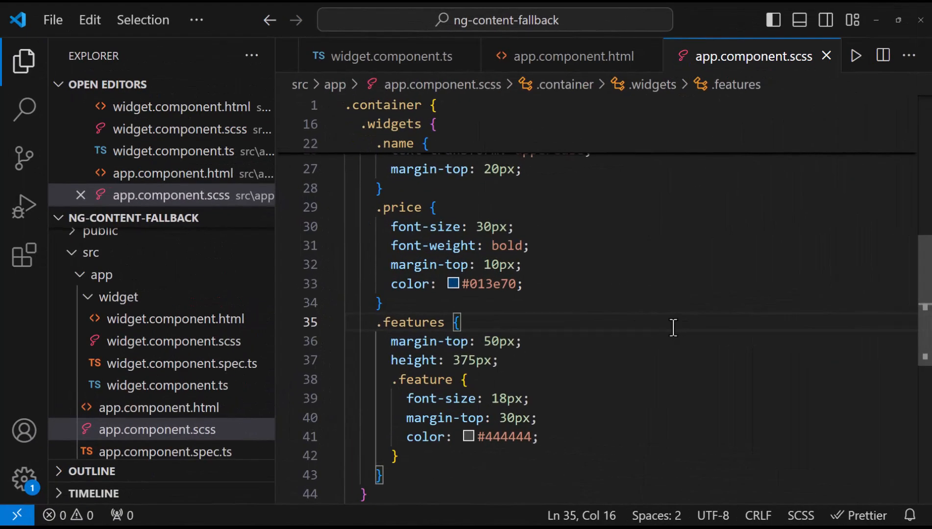
Step: Add [ngClass] with active when plan.id === 3 to the name div, then check app.component.scss
{"action": "left_click", "coordinate": [570, 56]}
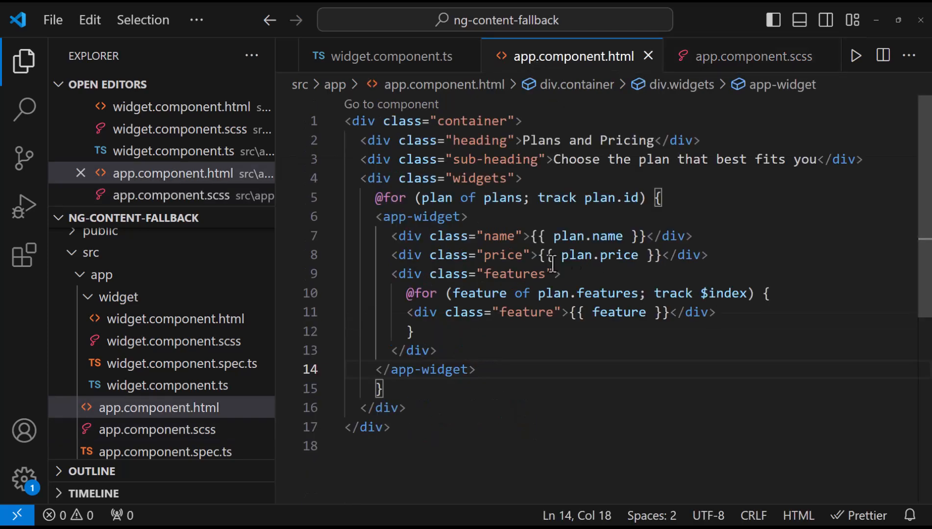
{"action": "type", "text": "[ngClass]=\"{active:"}
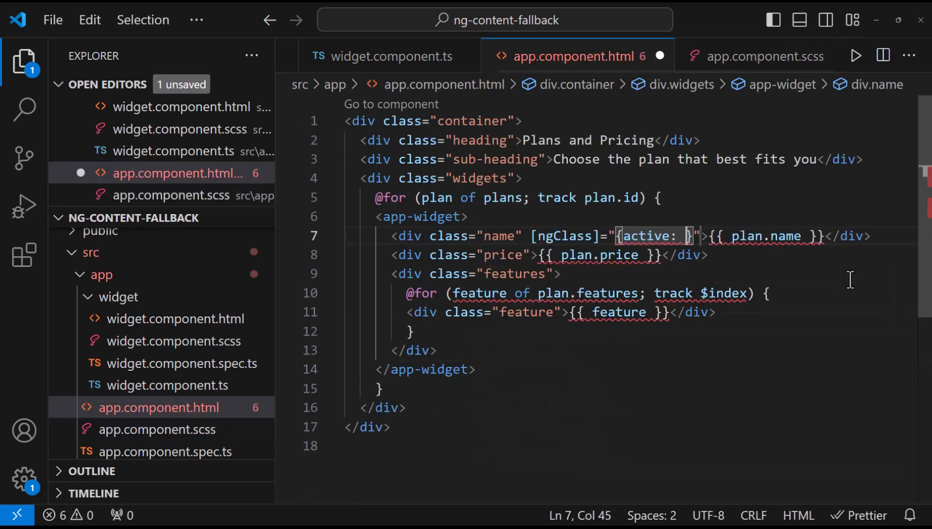
{"action": "type", "text": "plan.id === 3"}
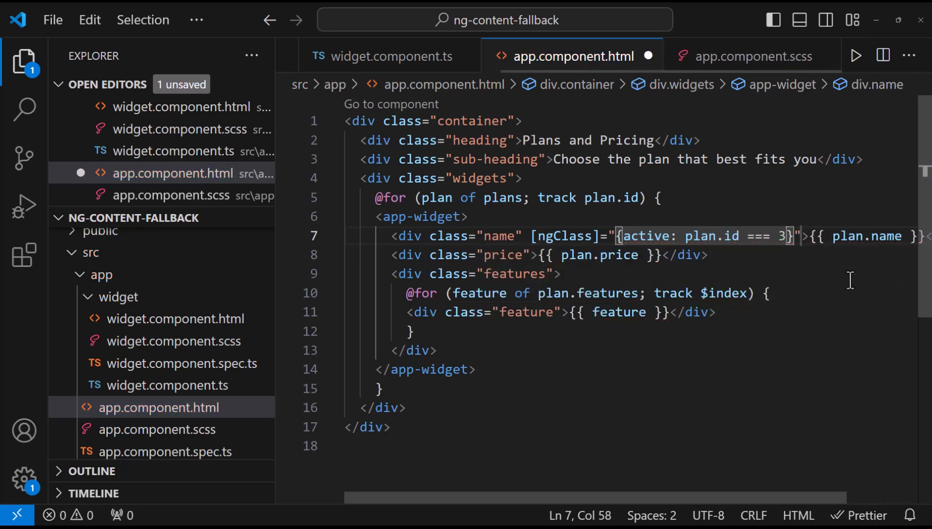
{"action": "left_click", "coordinate": [750, 55]}
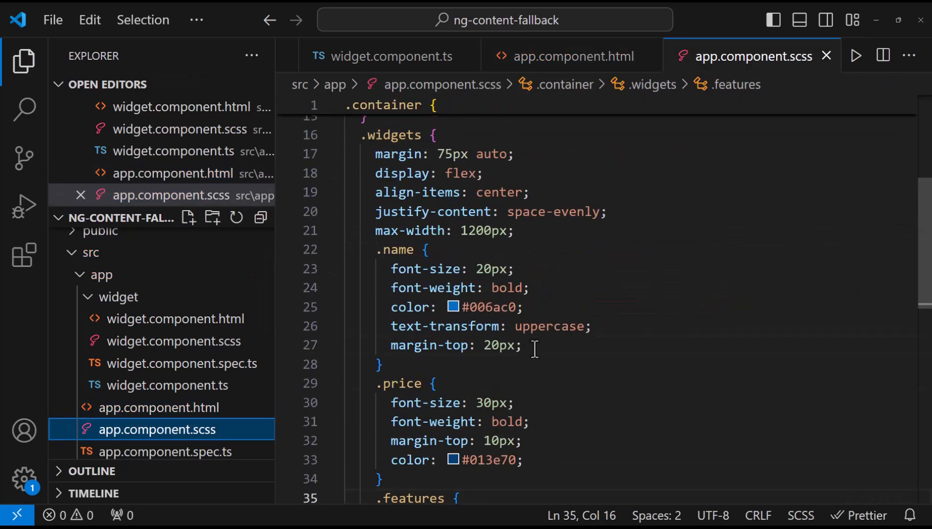
{"action": "type", "text": "content ></ng-content>"}
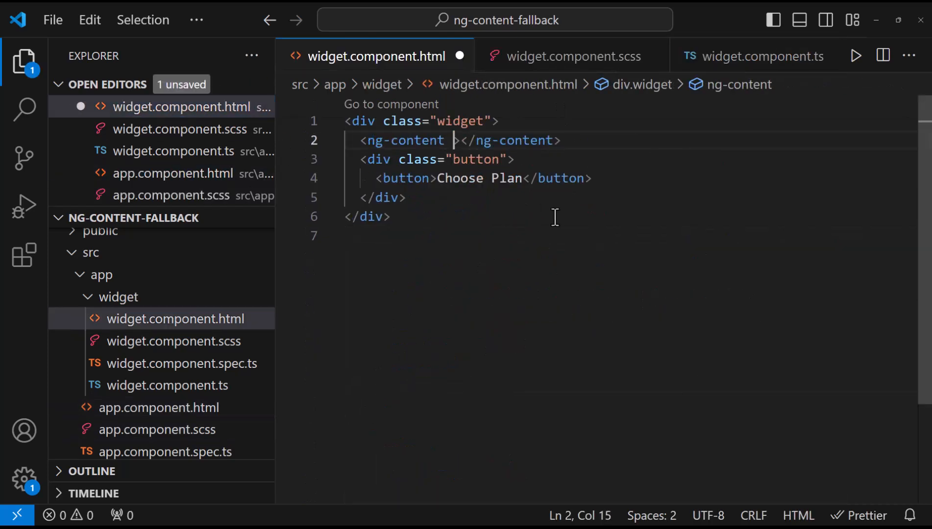
Step: Add ng-content slots with select=".name", ".price" and ".features" to the widget template
{"action": "type", "text": "select=\""}
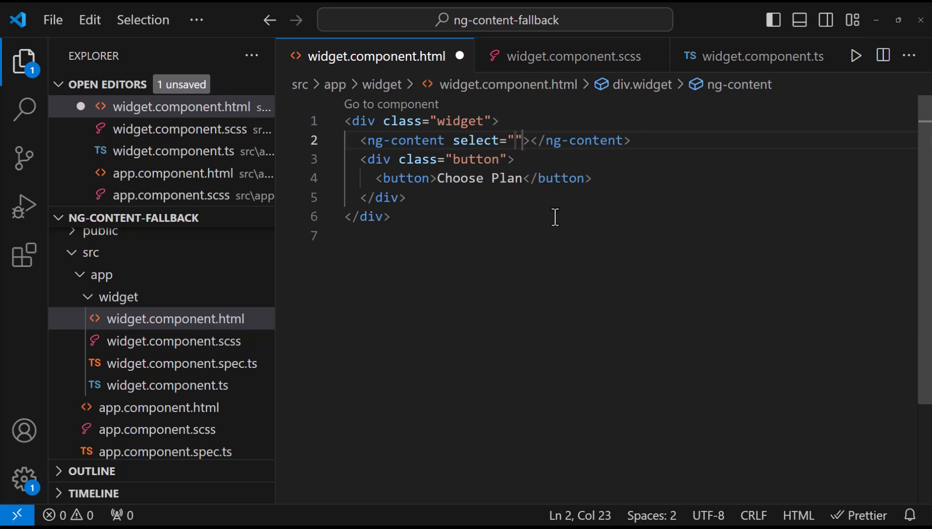
{"action": "type", "text": "."}
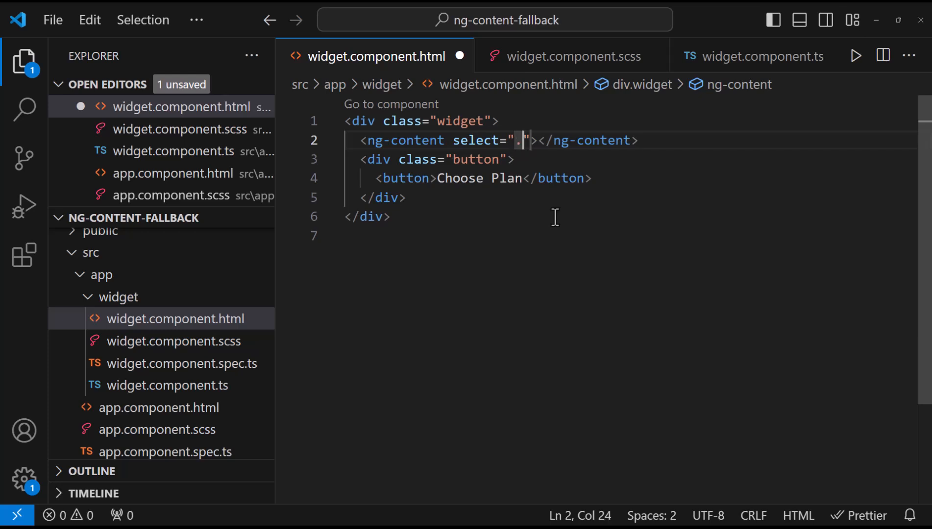
{"action": "type", "text": "name"}
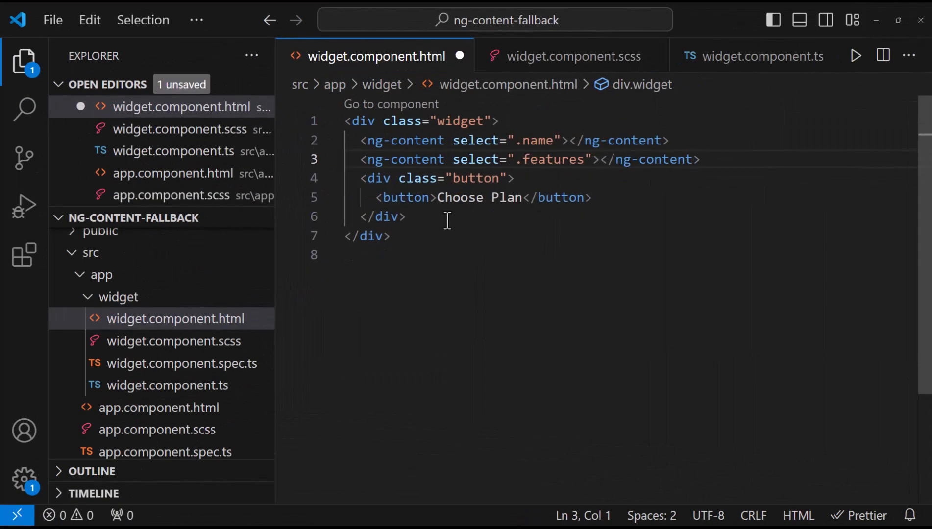
{"action": "type", "text": "<ng-content select=\".price\"></ng-content>"}
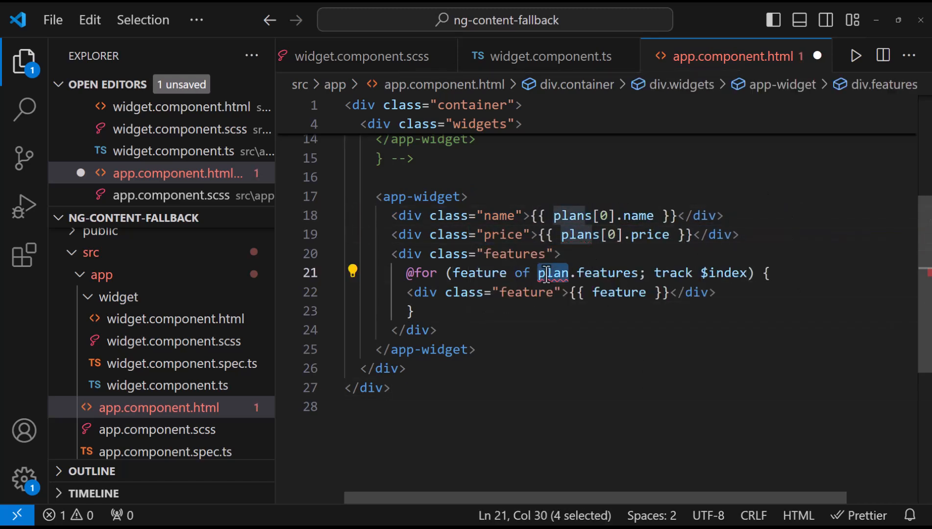
{"action": "type", "text": "plans[0]"}
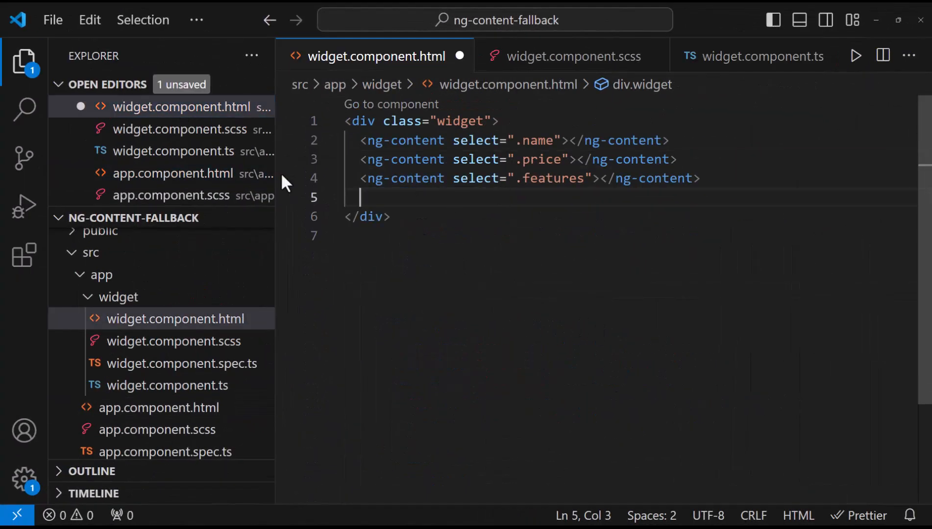
Step: Replace the button div with a saved .button ng-content slot, then review the stylesheet and app template
{"action": "left_click", "coordinate": [159, 407]}
{"action": "type", "text": "<ng-content select=\".button\"></ng-content>"}
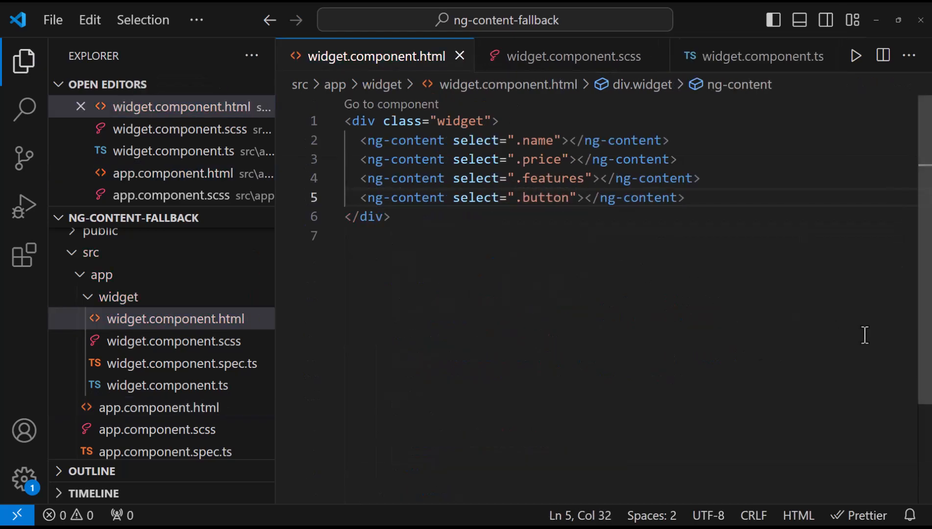
{"action": "left_click", "coordinate": [572, 56]}
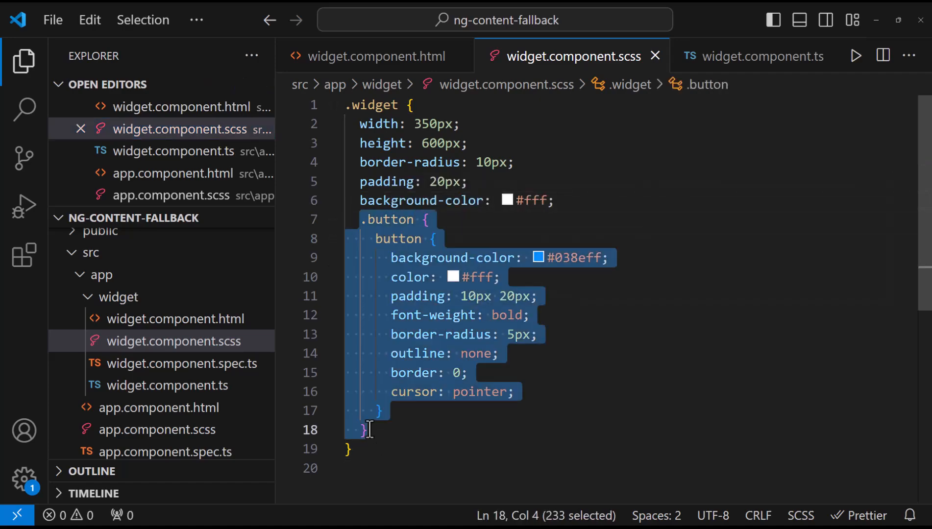
{"action": "left_click", "coordinate": [754, 55]}
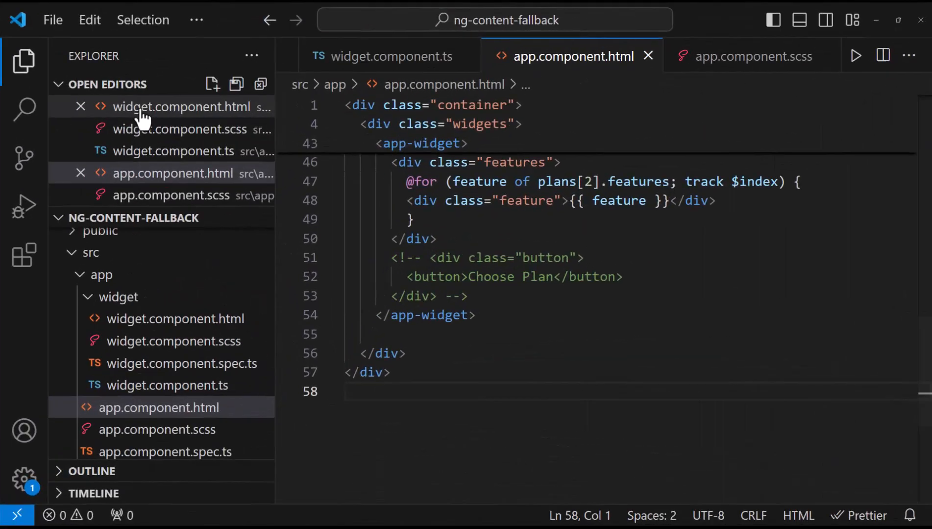
Step: Wrap the button slot in a #btnRef div with a fallback Choose Plan button, then preview localhost:4200
{"action": "left_click", "coordinate": [190, 106]}
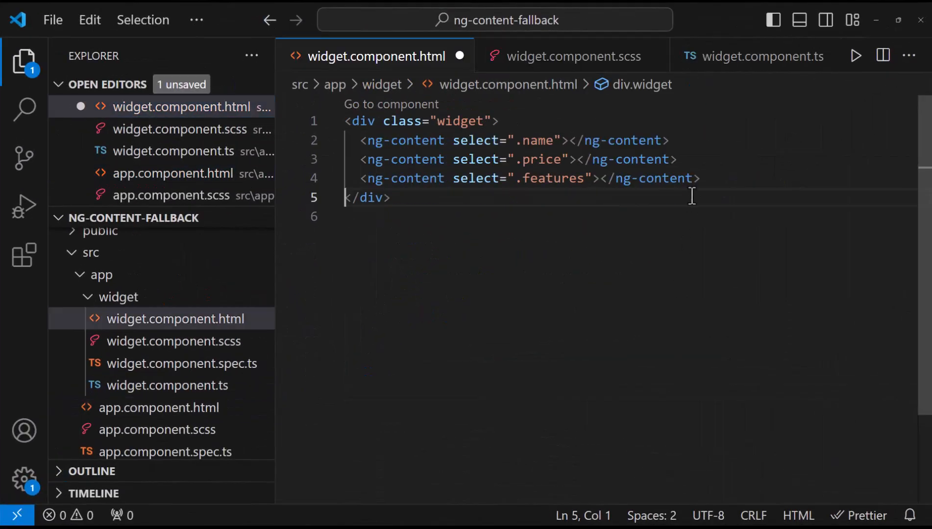
{"action": "type", "text": "<div>"}
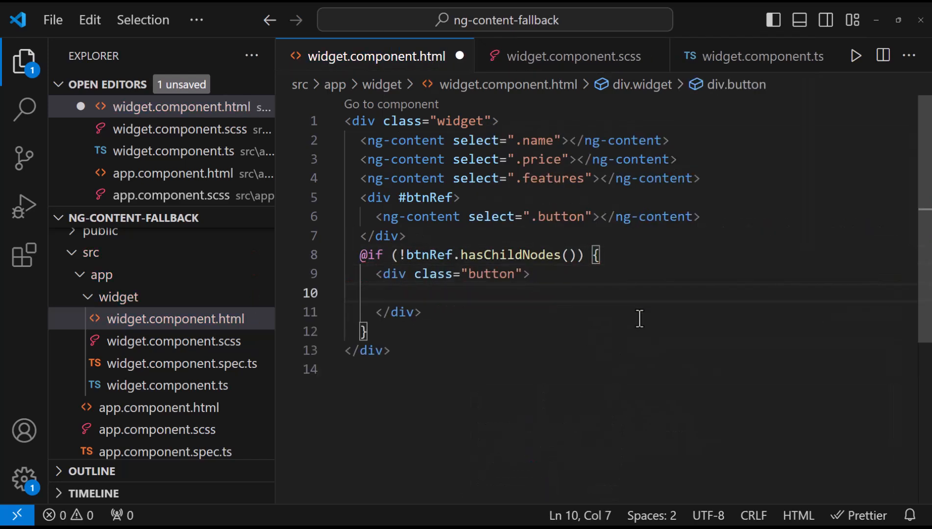
{"action": "type", "text": "<button>Choose Plan</button>"}
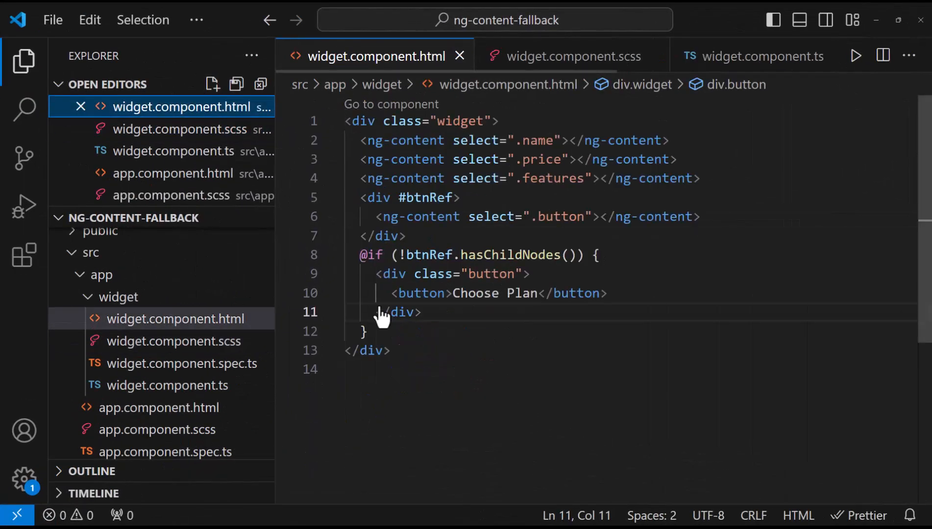
{"action": "key", "text": "ctrl+/"}
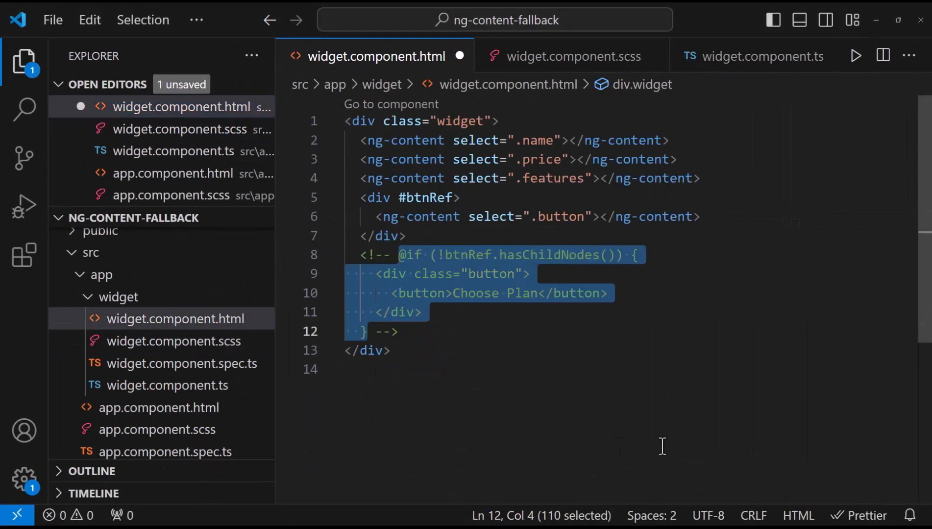
{"action": "left_click", "coordinate": [619, 225]}
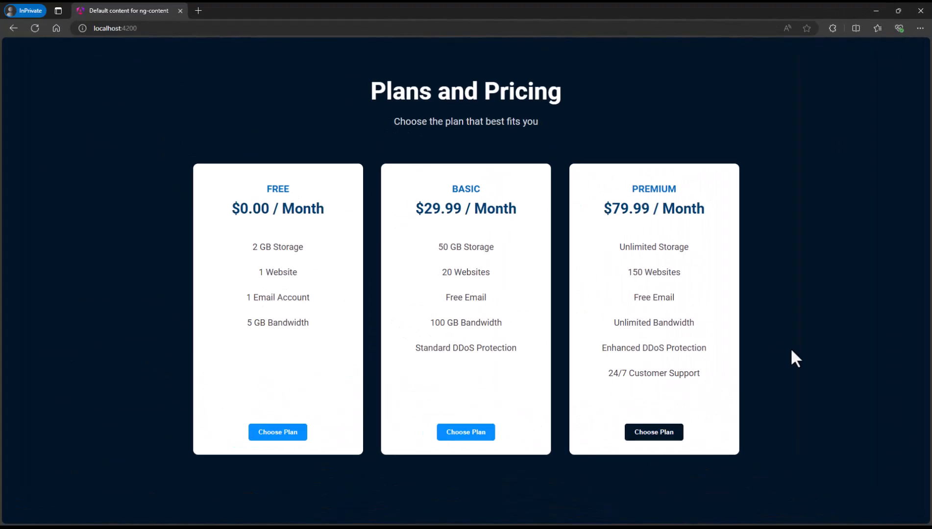
{"action": "left_click", "coordinate": [654, 432]}
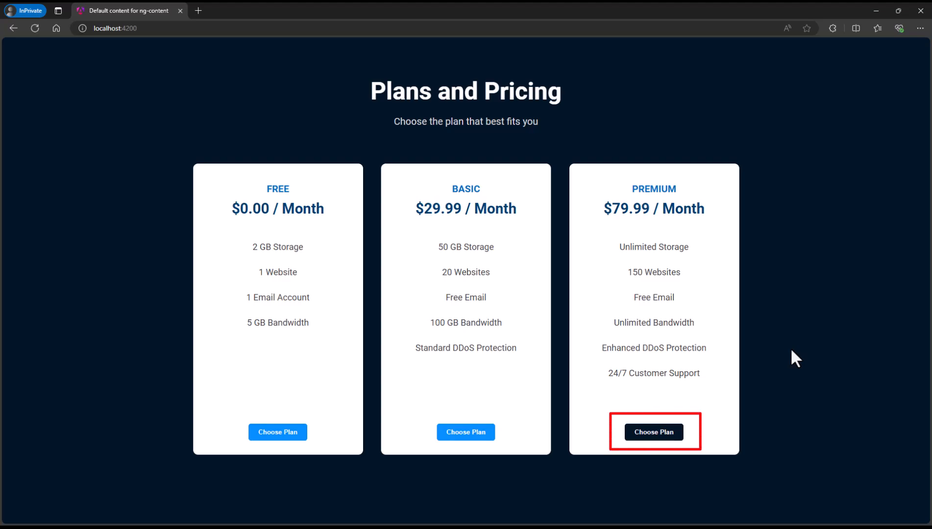